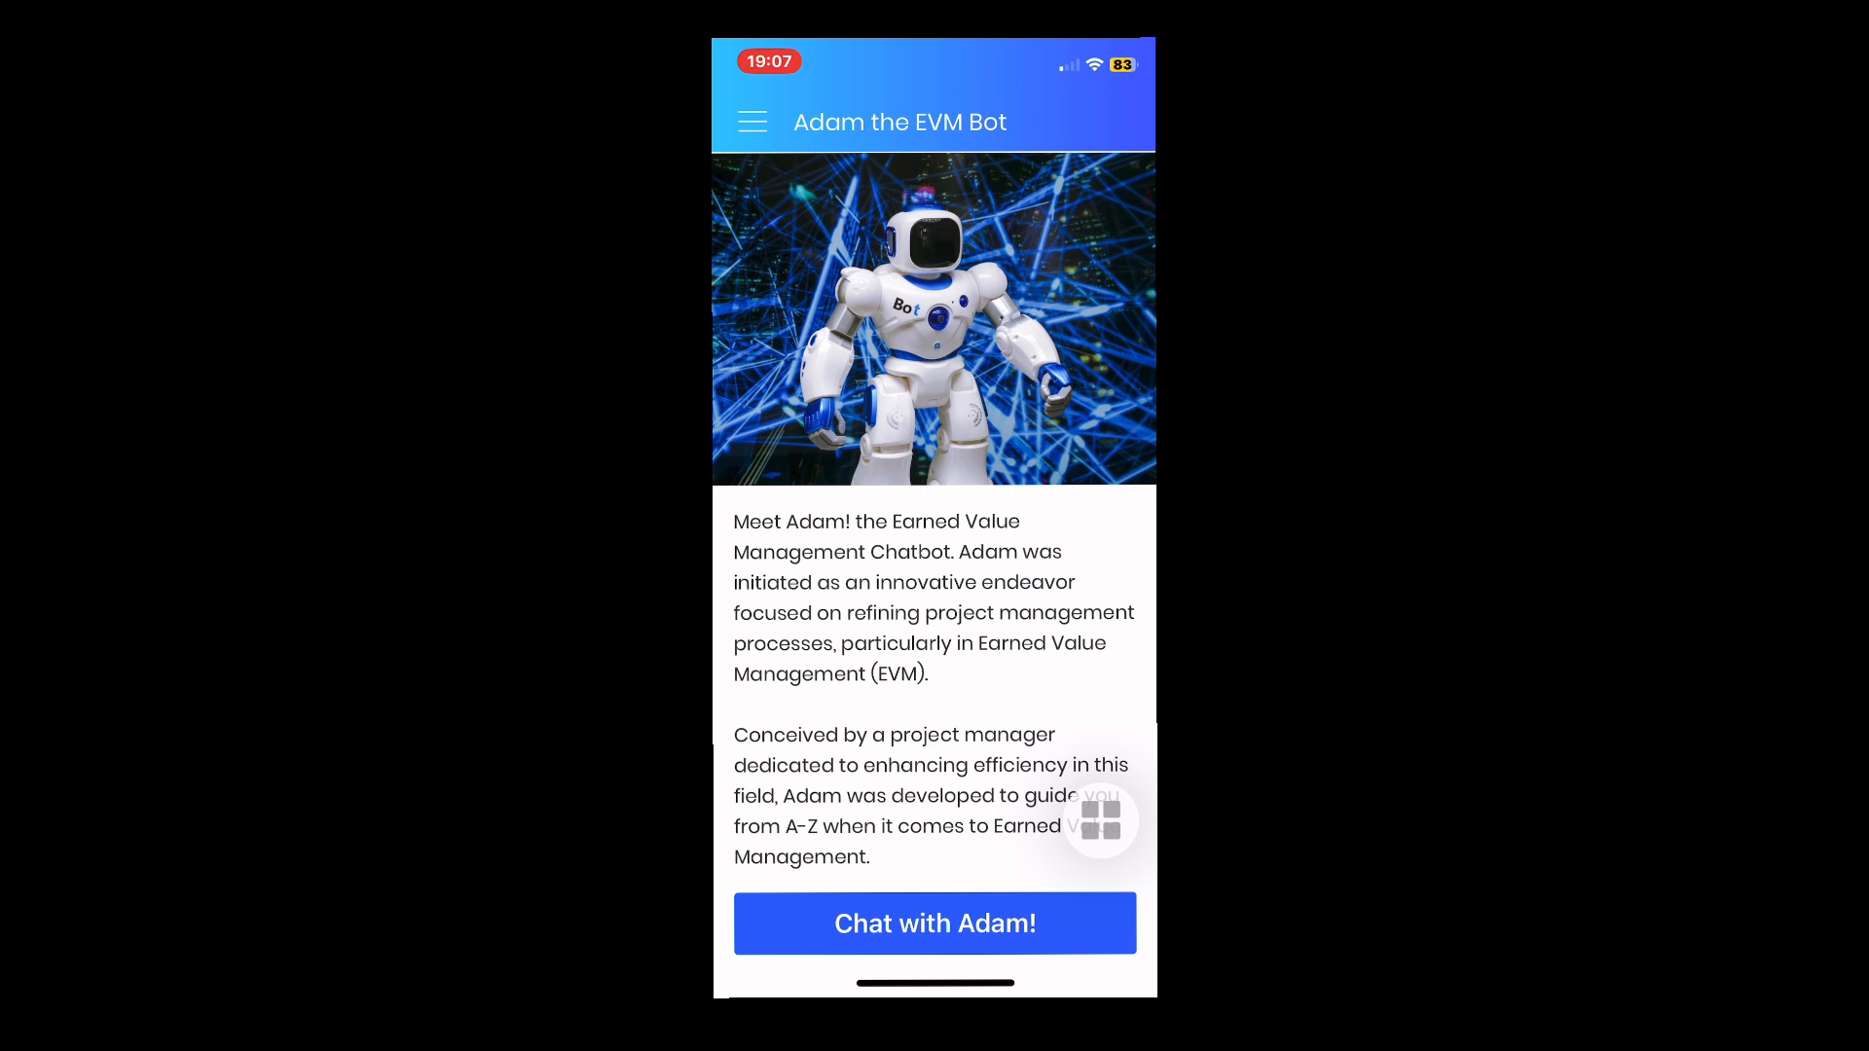
Step: Open 'Chat with Adam!' and start a new AdamBot conversation
click(934, 923)
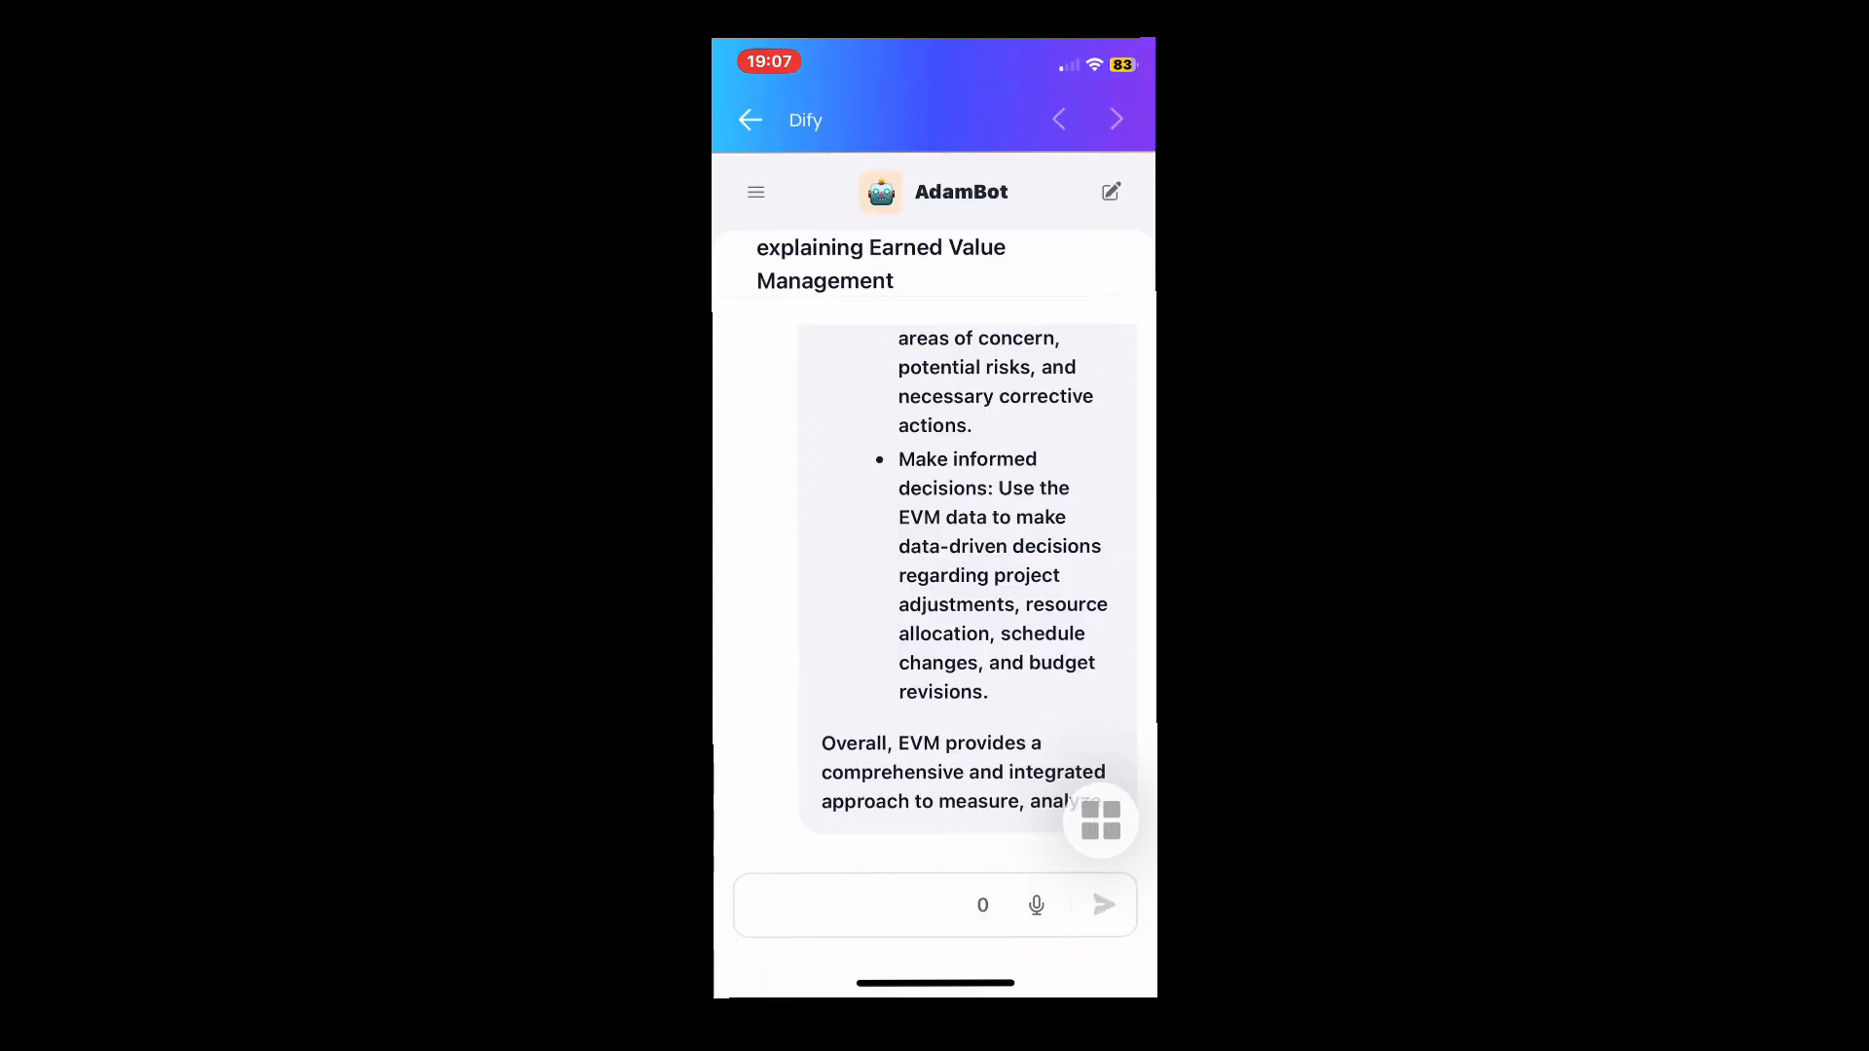
click(1110, 192)
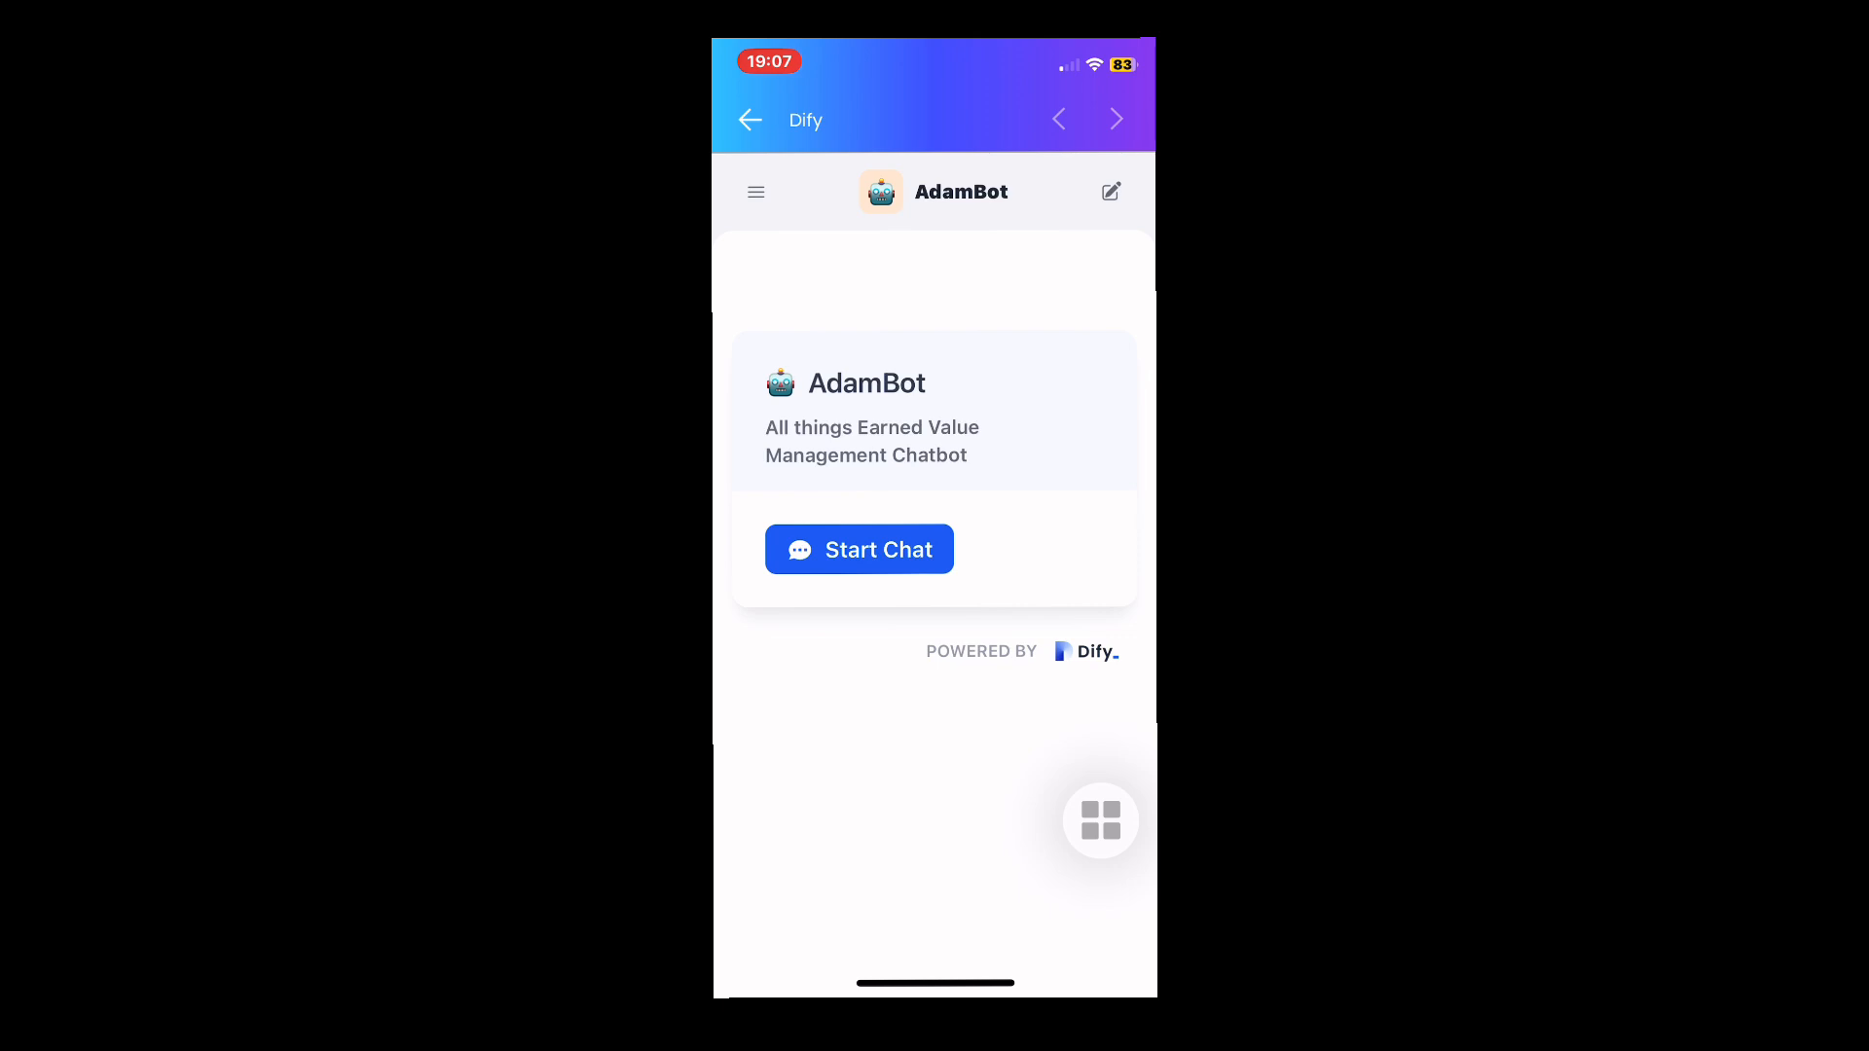
Step: Start a chat and send the question 'What is EVM?' to AdamBot
click(859, 549)
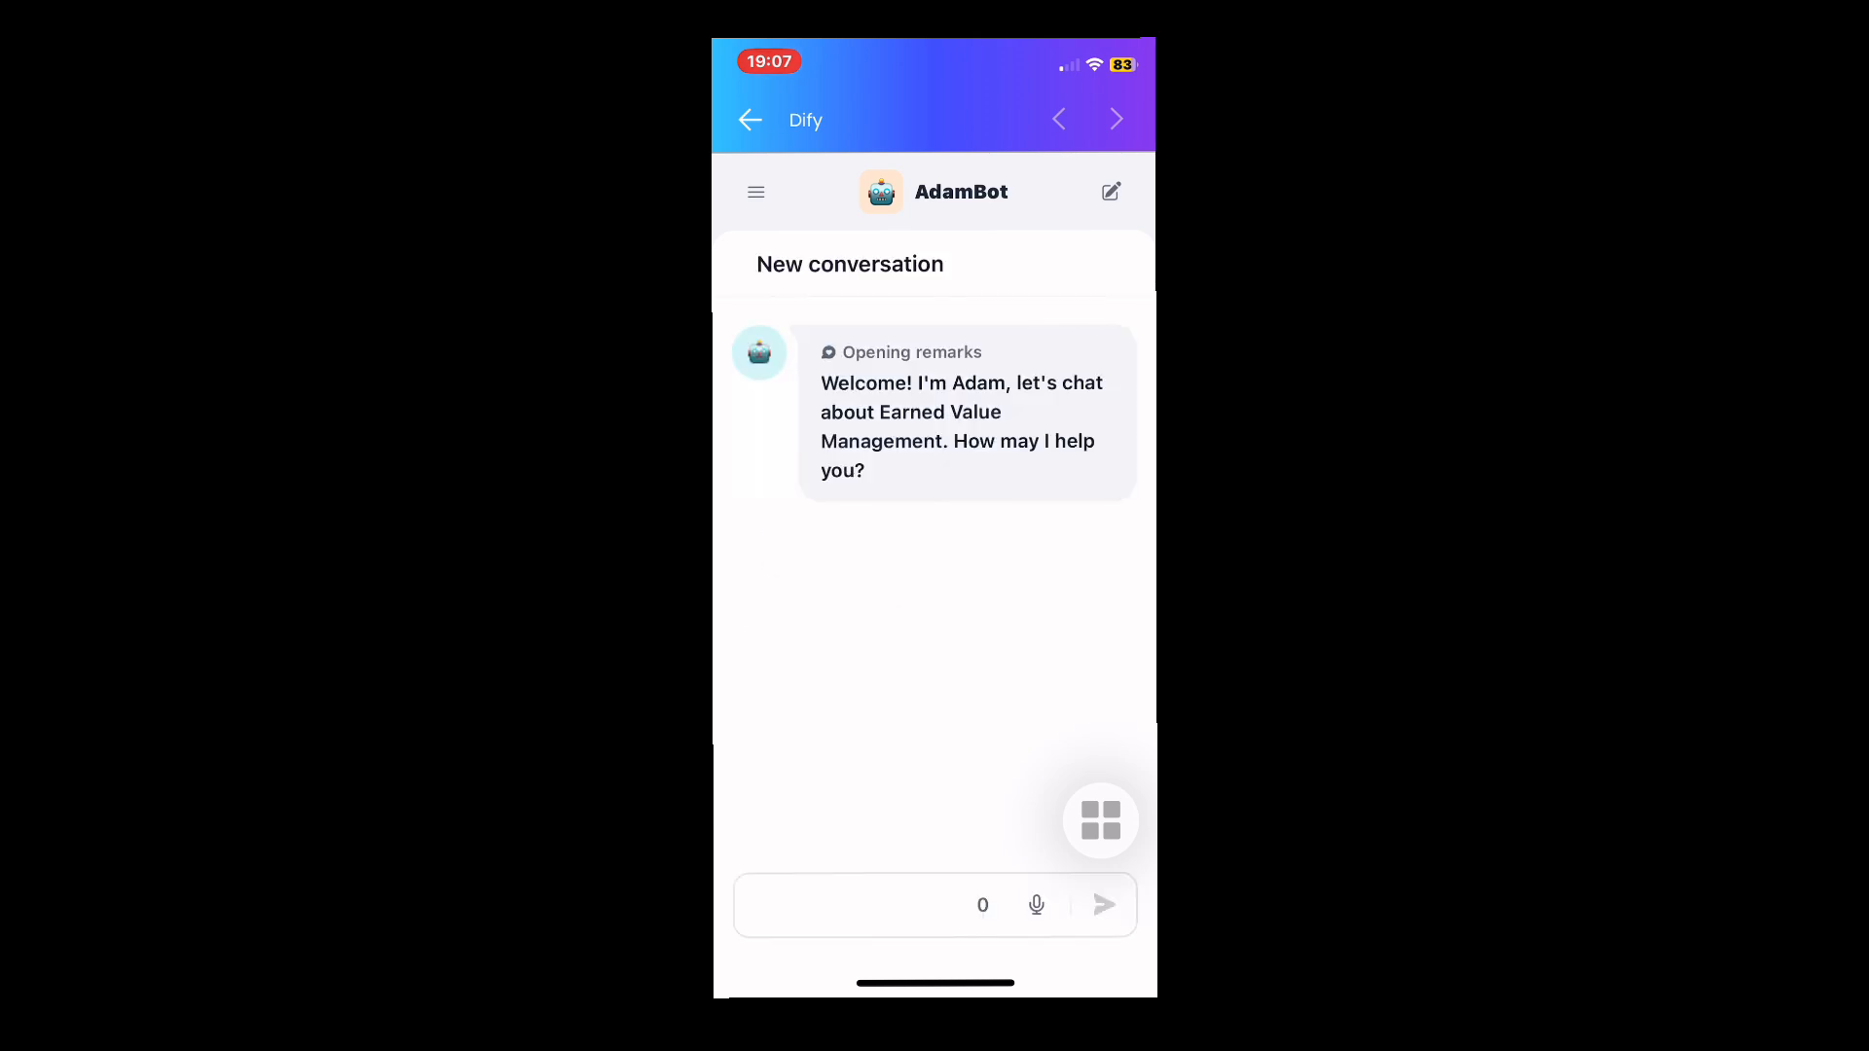
click(858, 904)
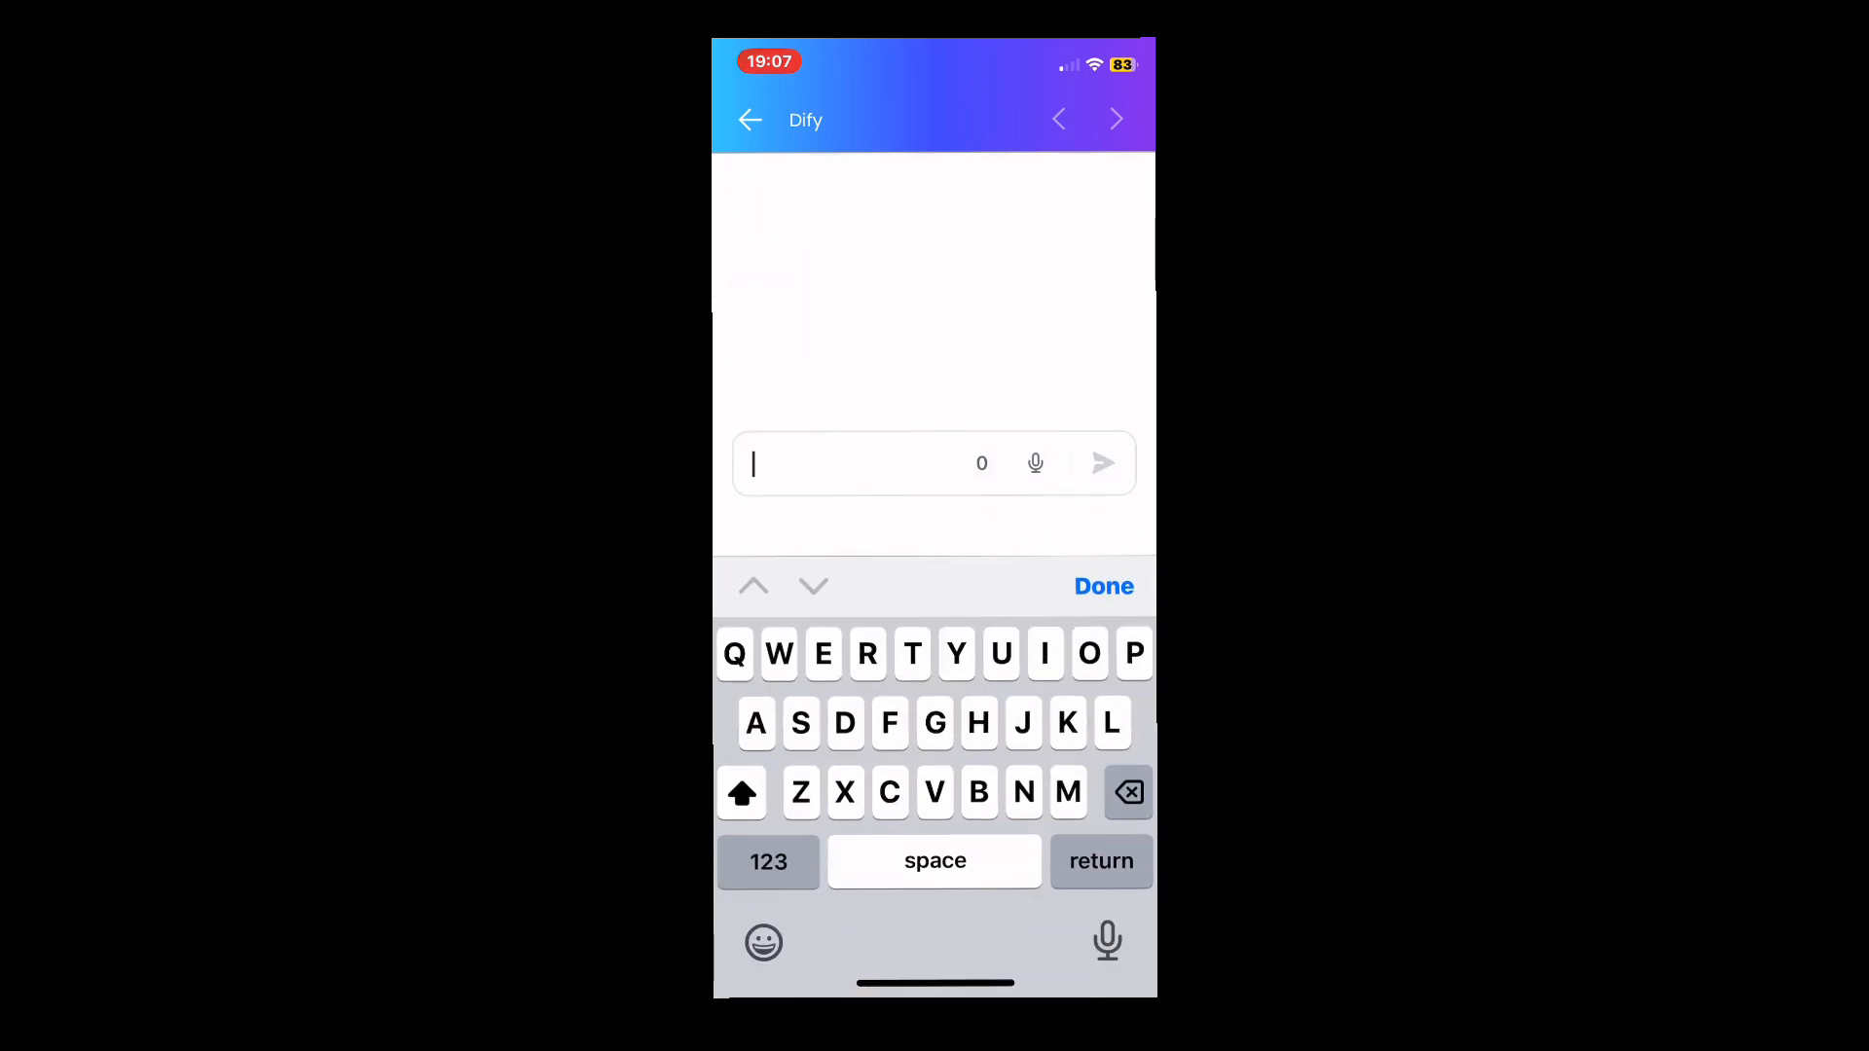
text(What doe)
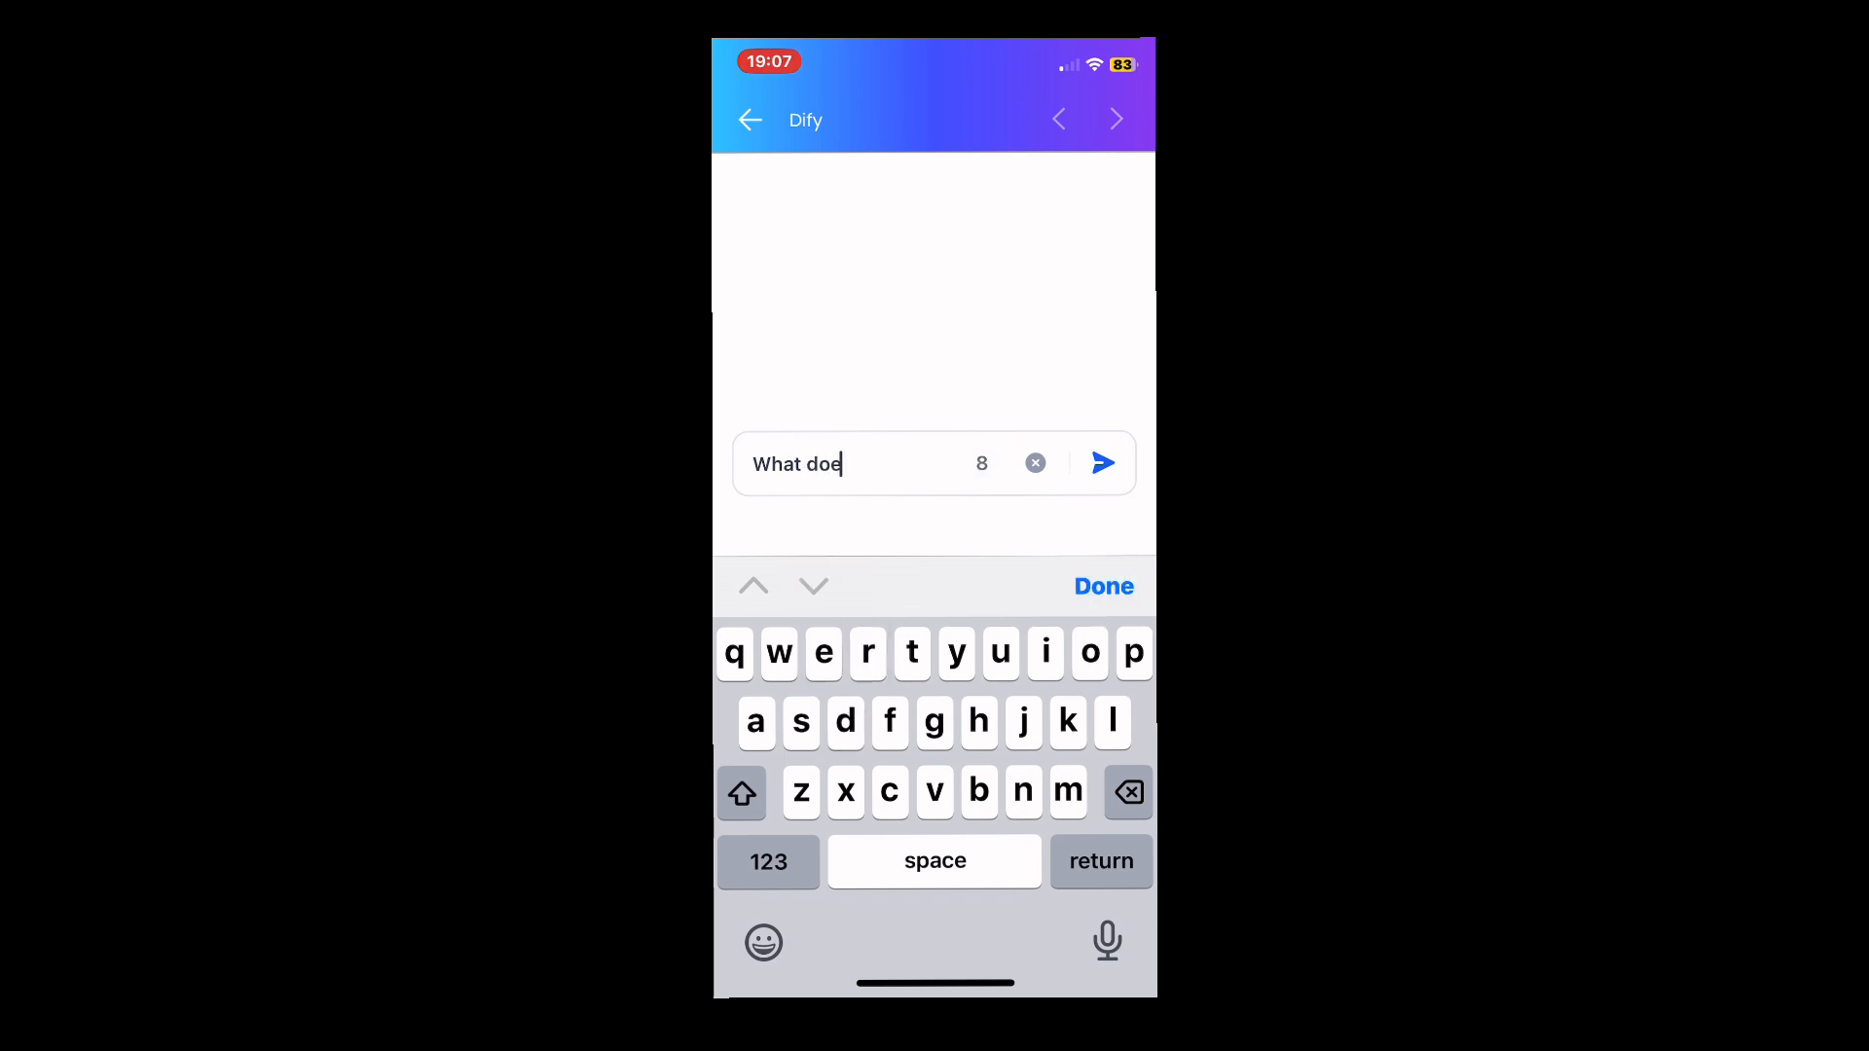
text(s EV)
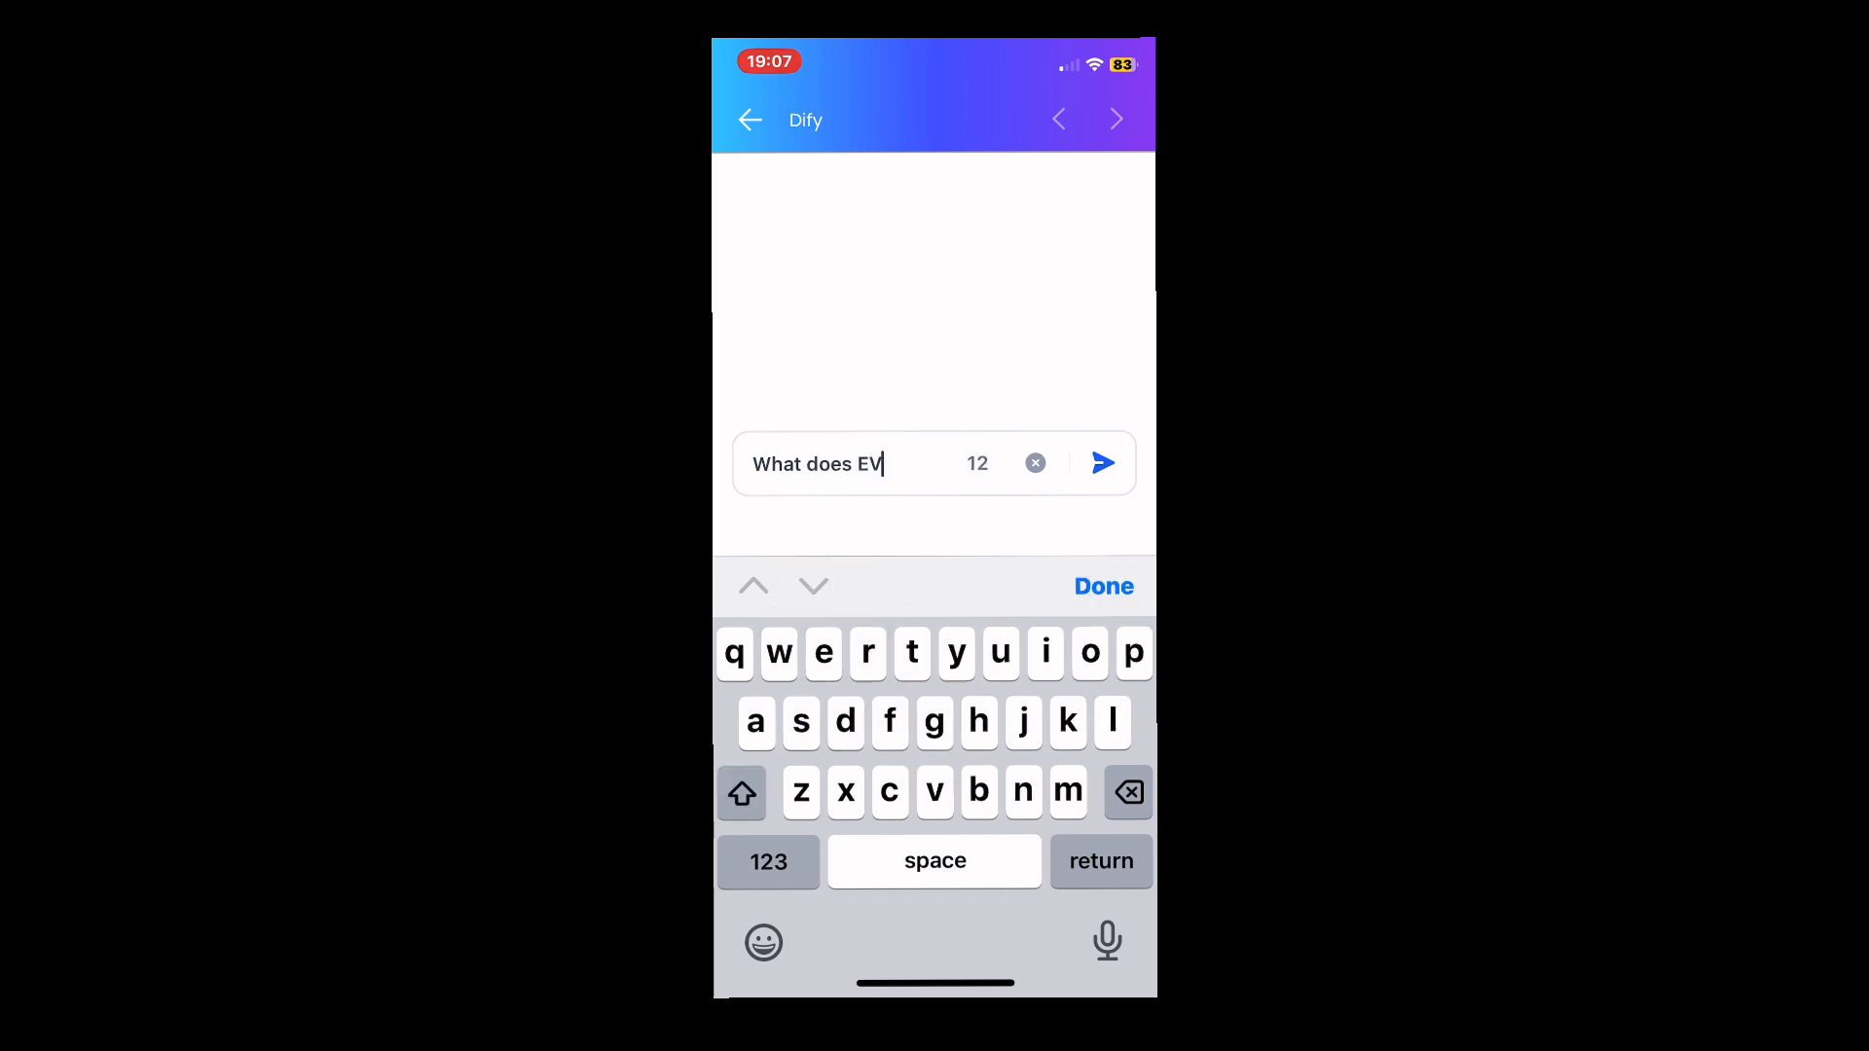
click(1125, 791)
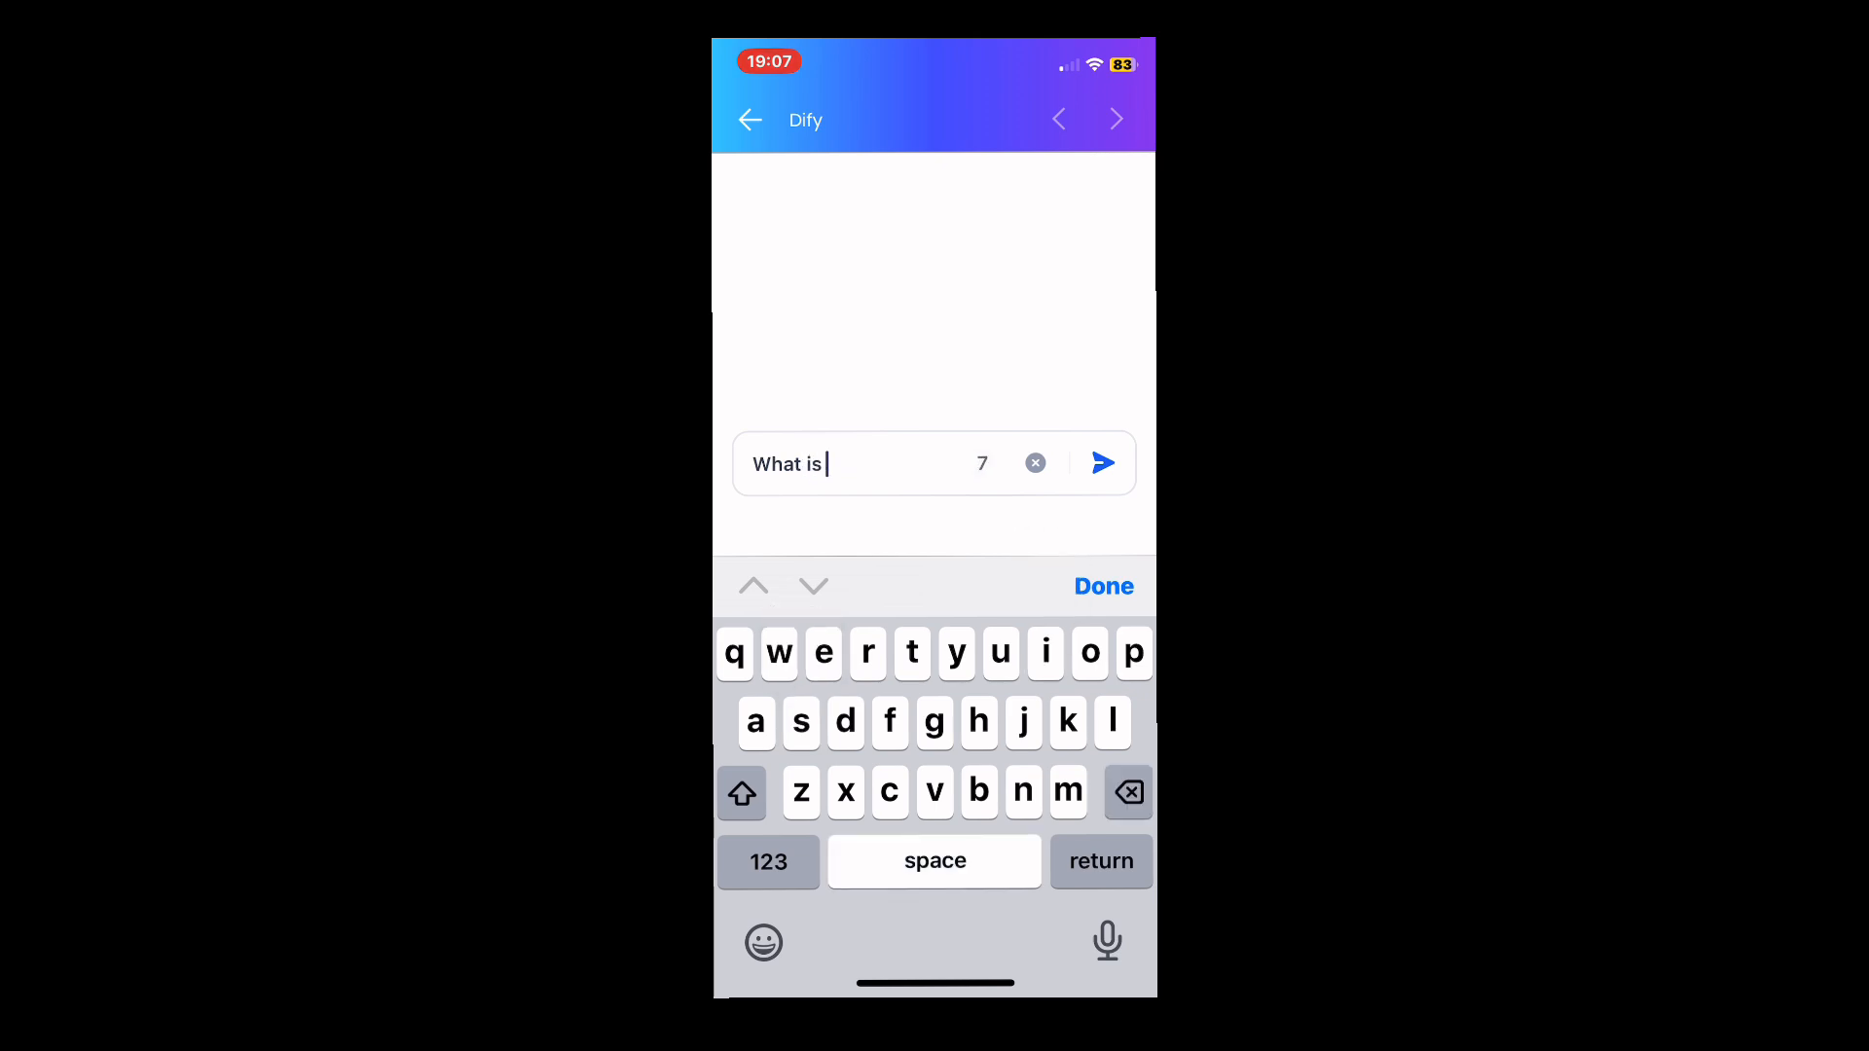
text(EVM)
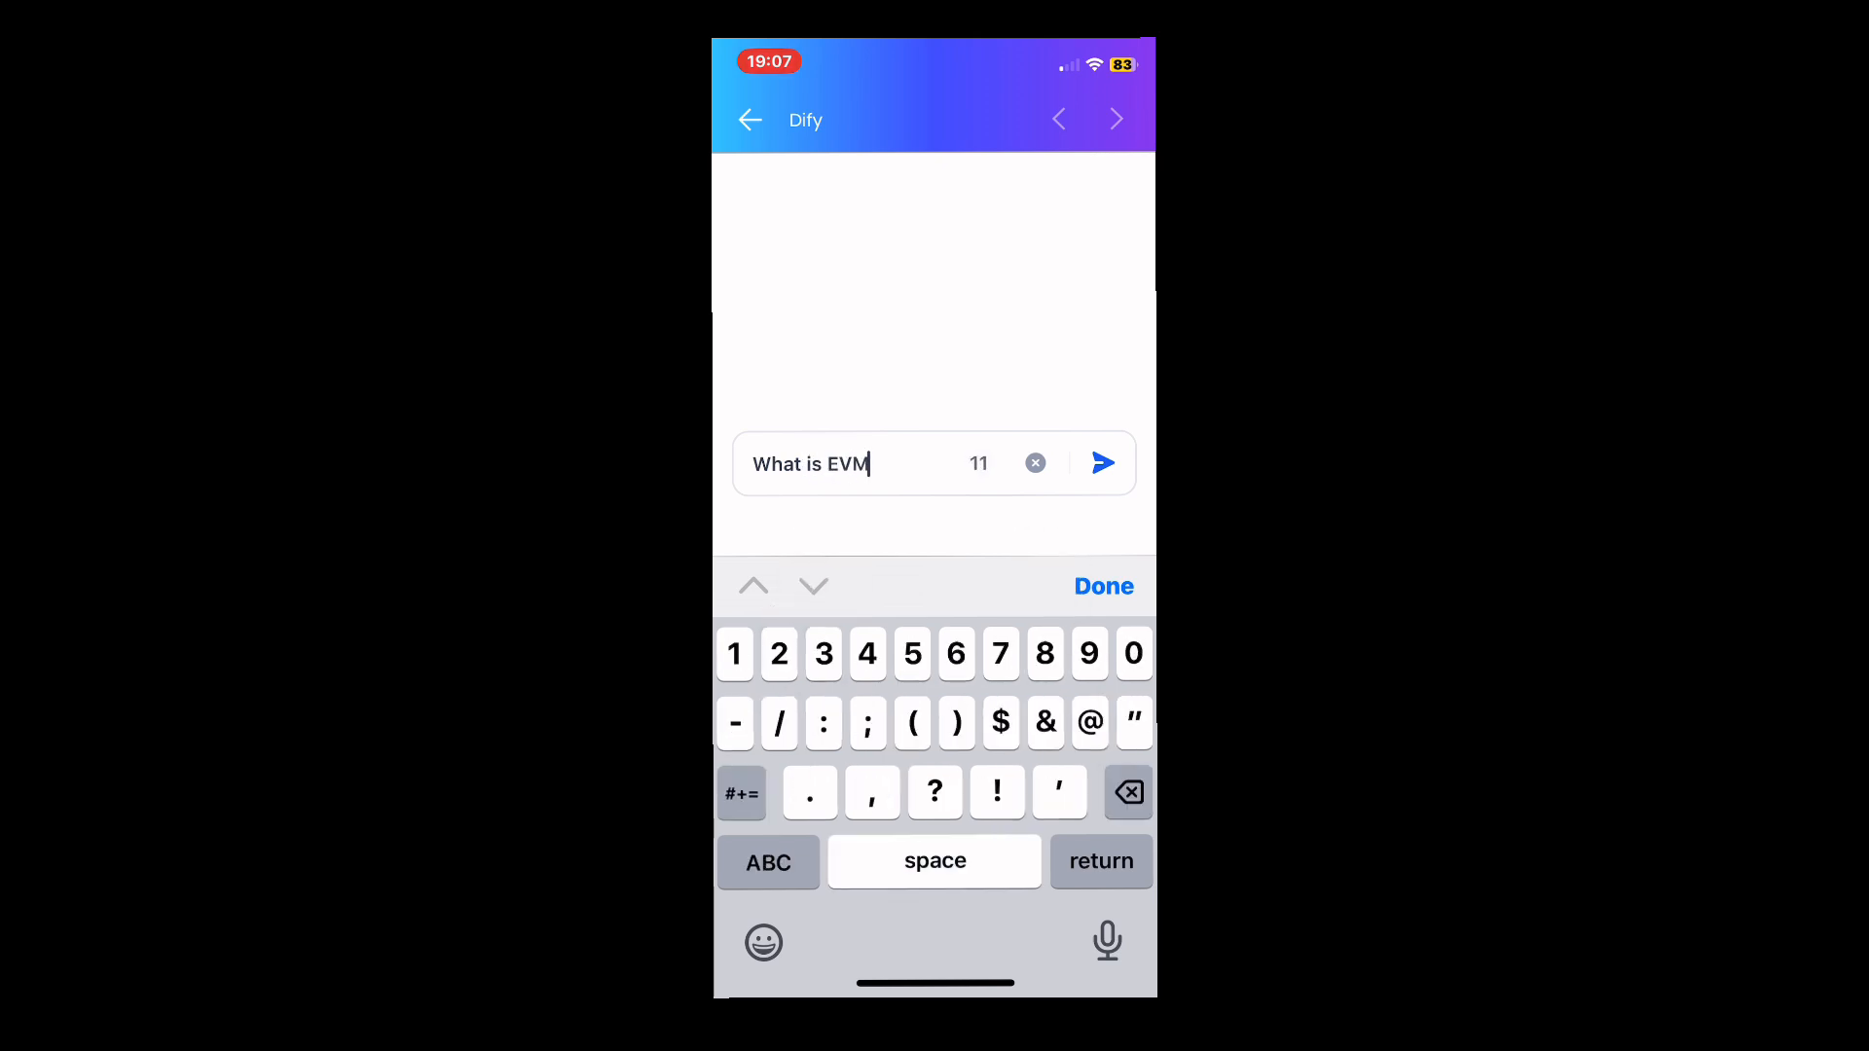
click(1101, 462)
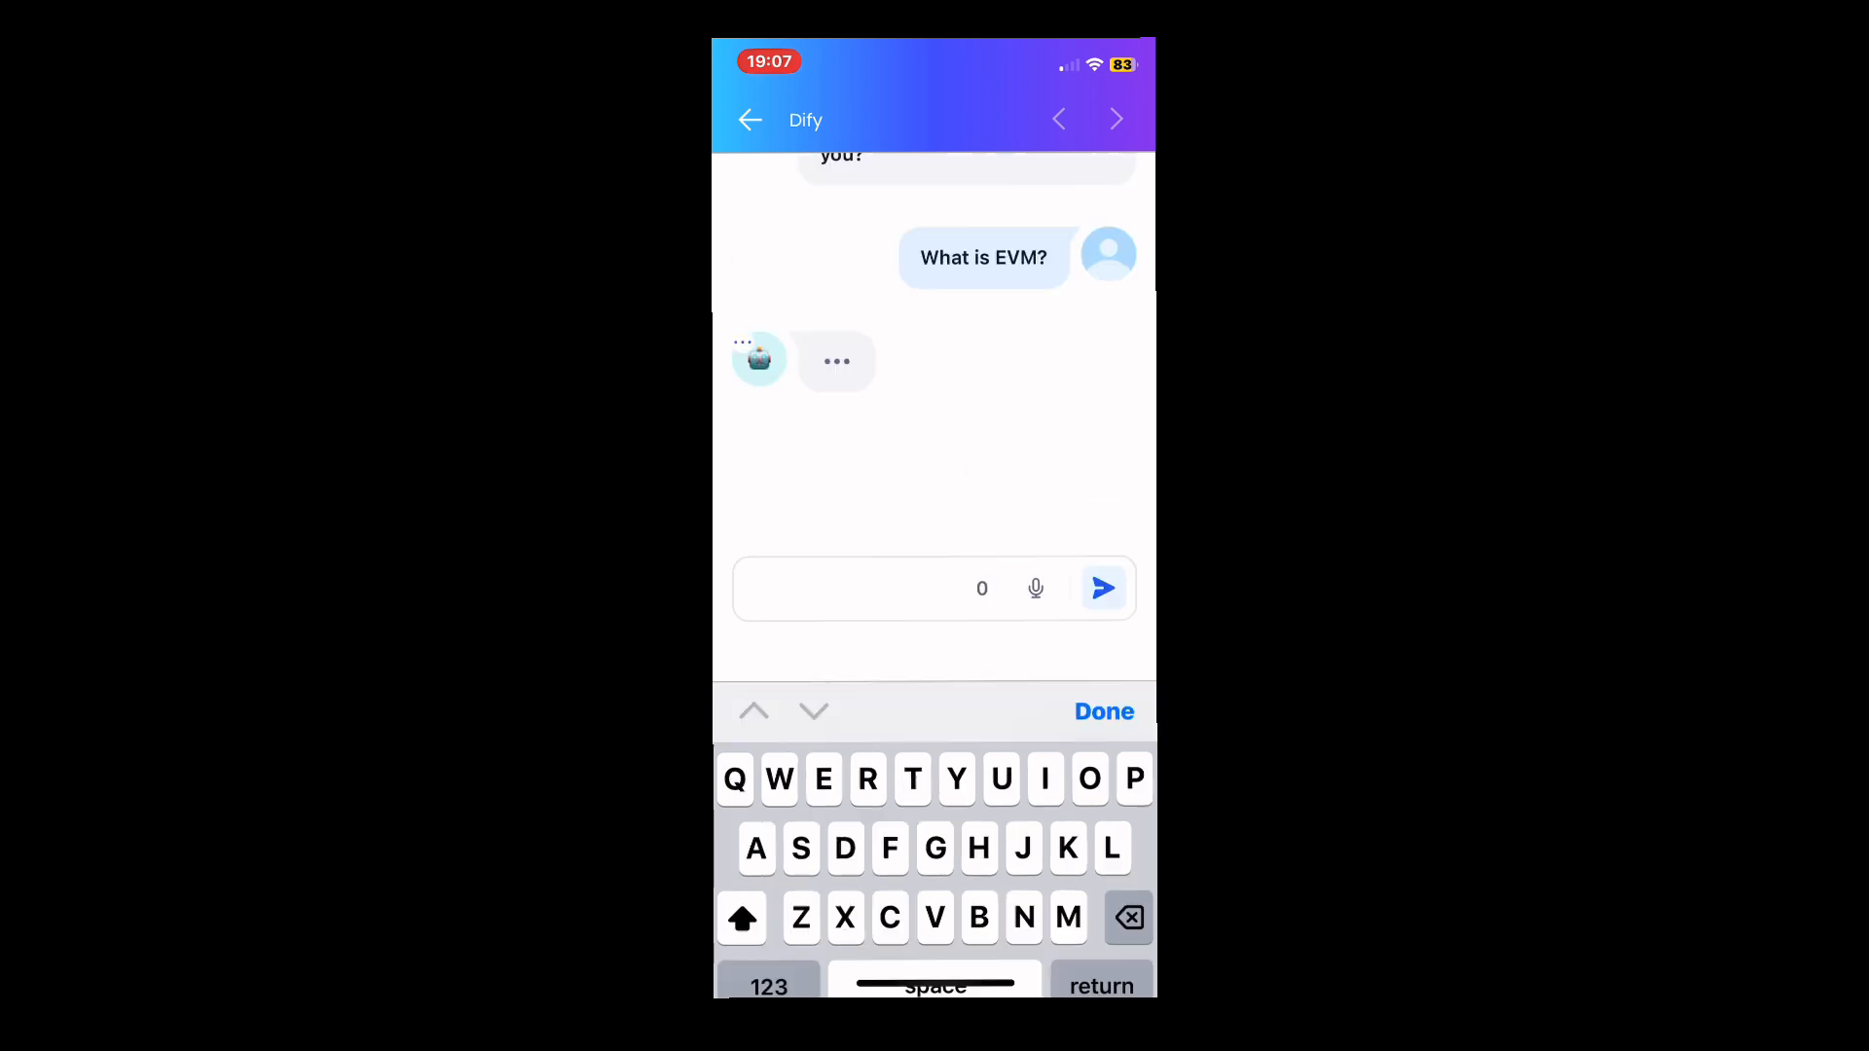
Step: Read the EVM answer, then ask the suggested 'What is PV?' and 'What is AC?'
click(1103, 710)
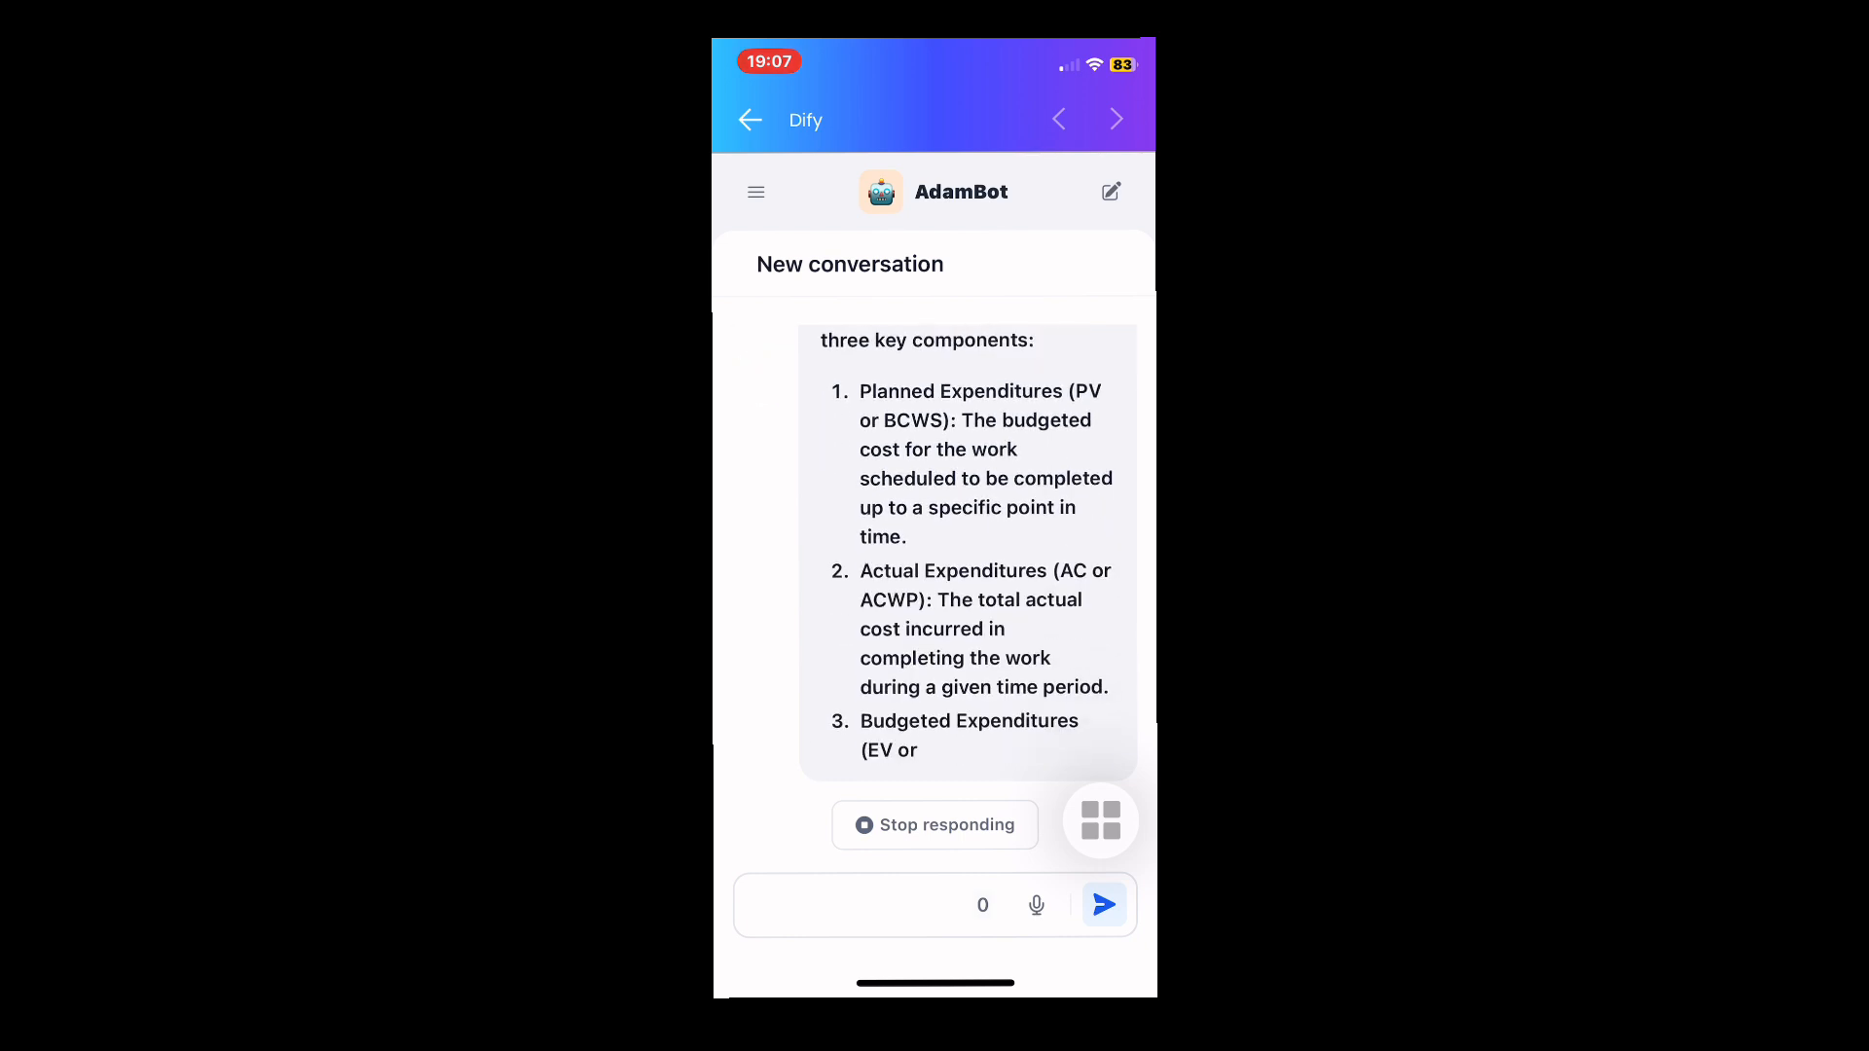
scroll(down, 3)
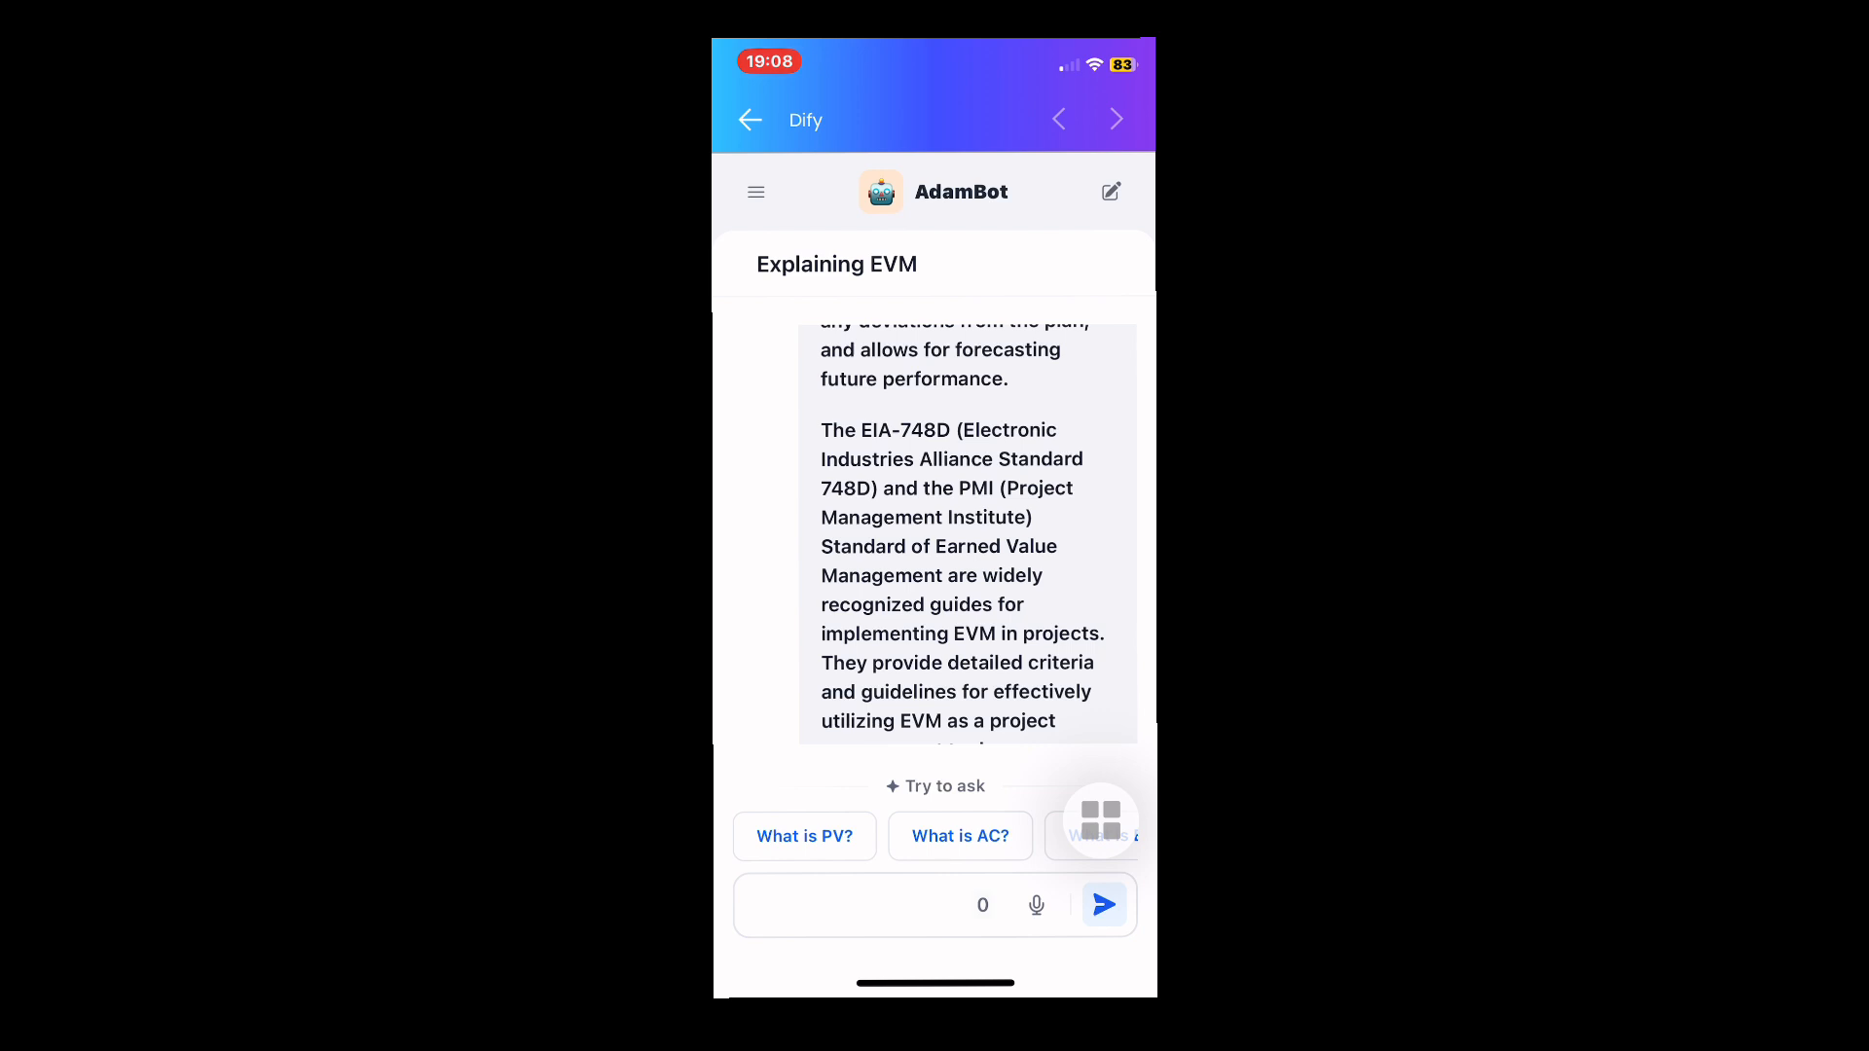
click(803, 835)
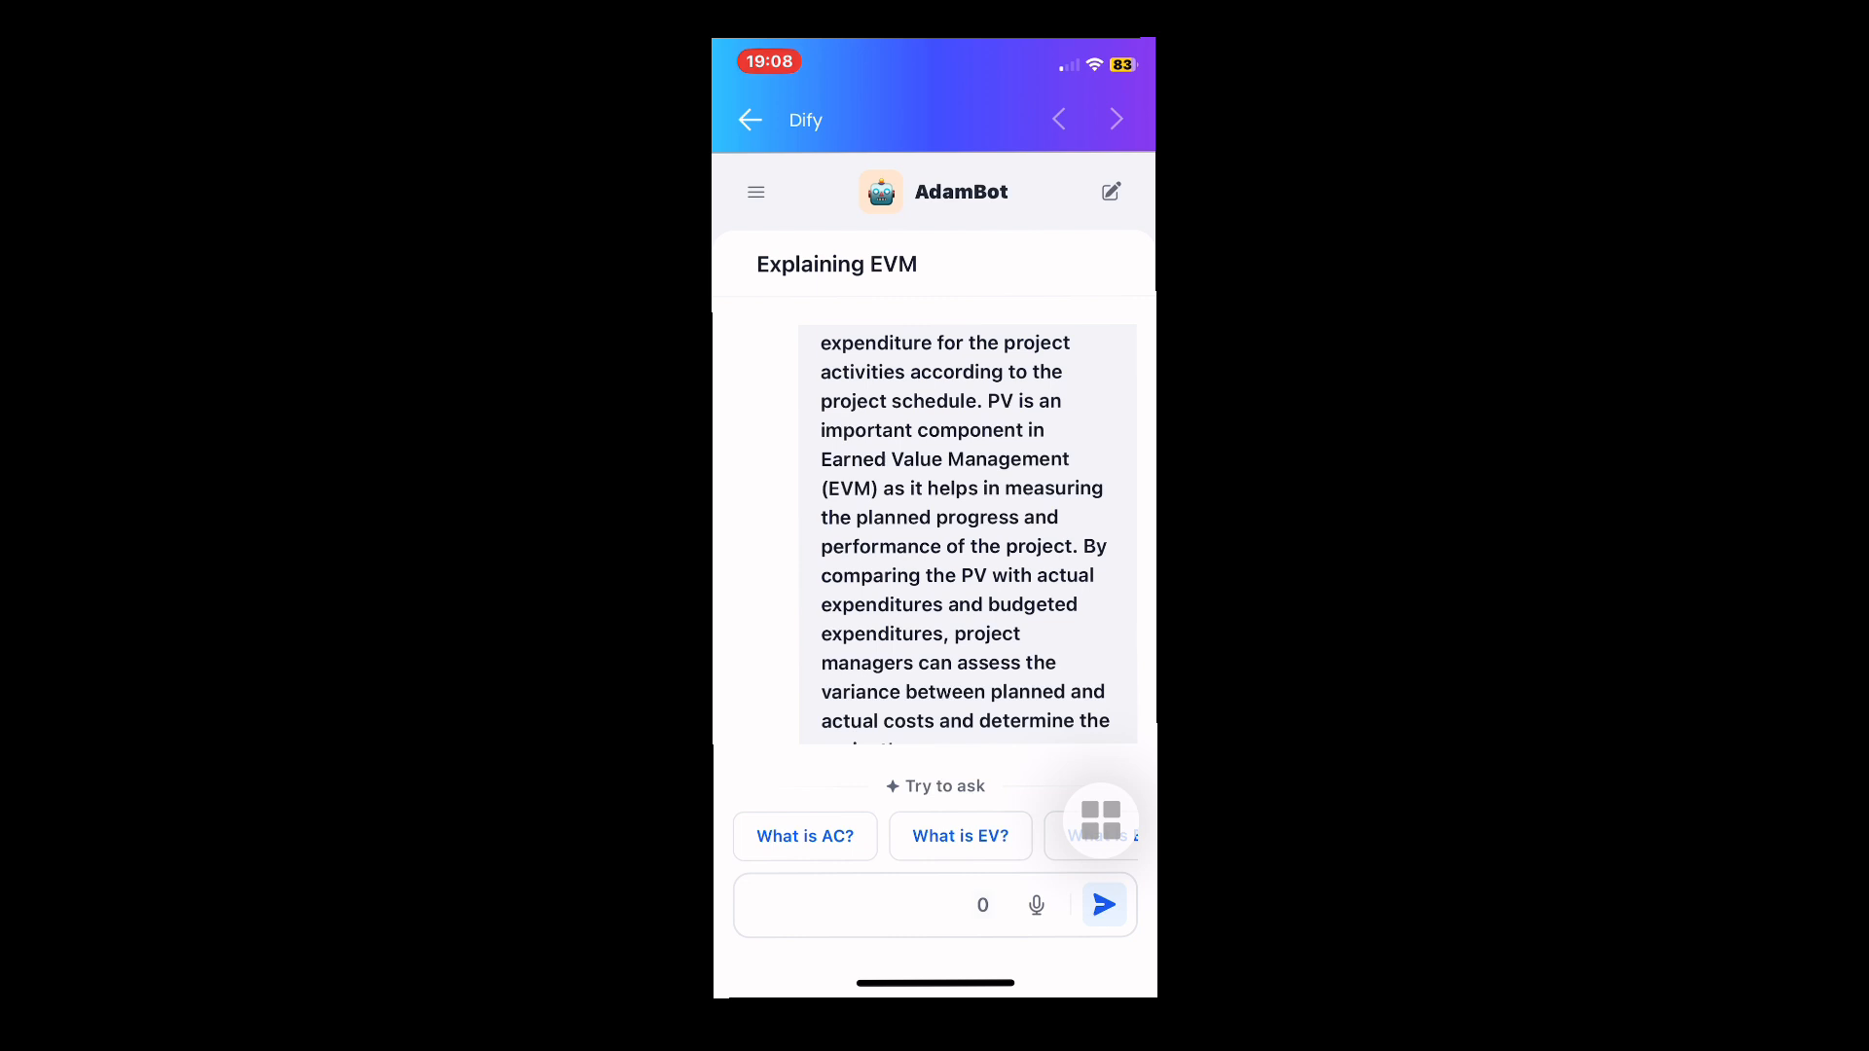
click(803, 835)
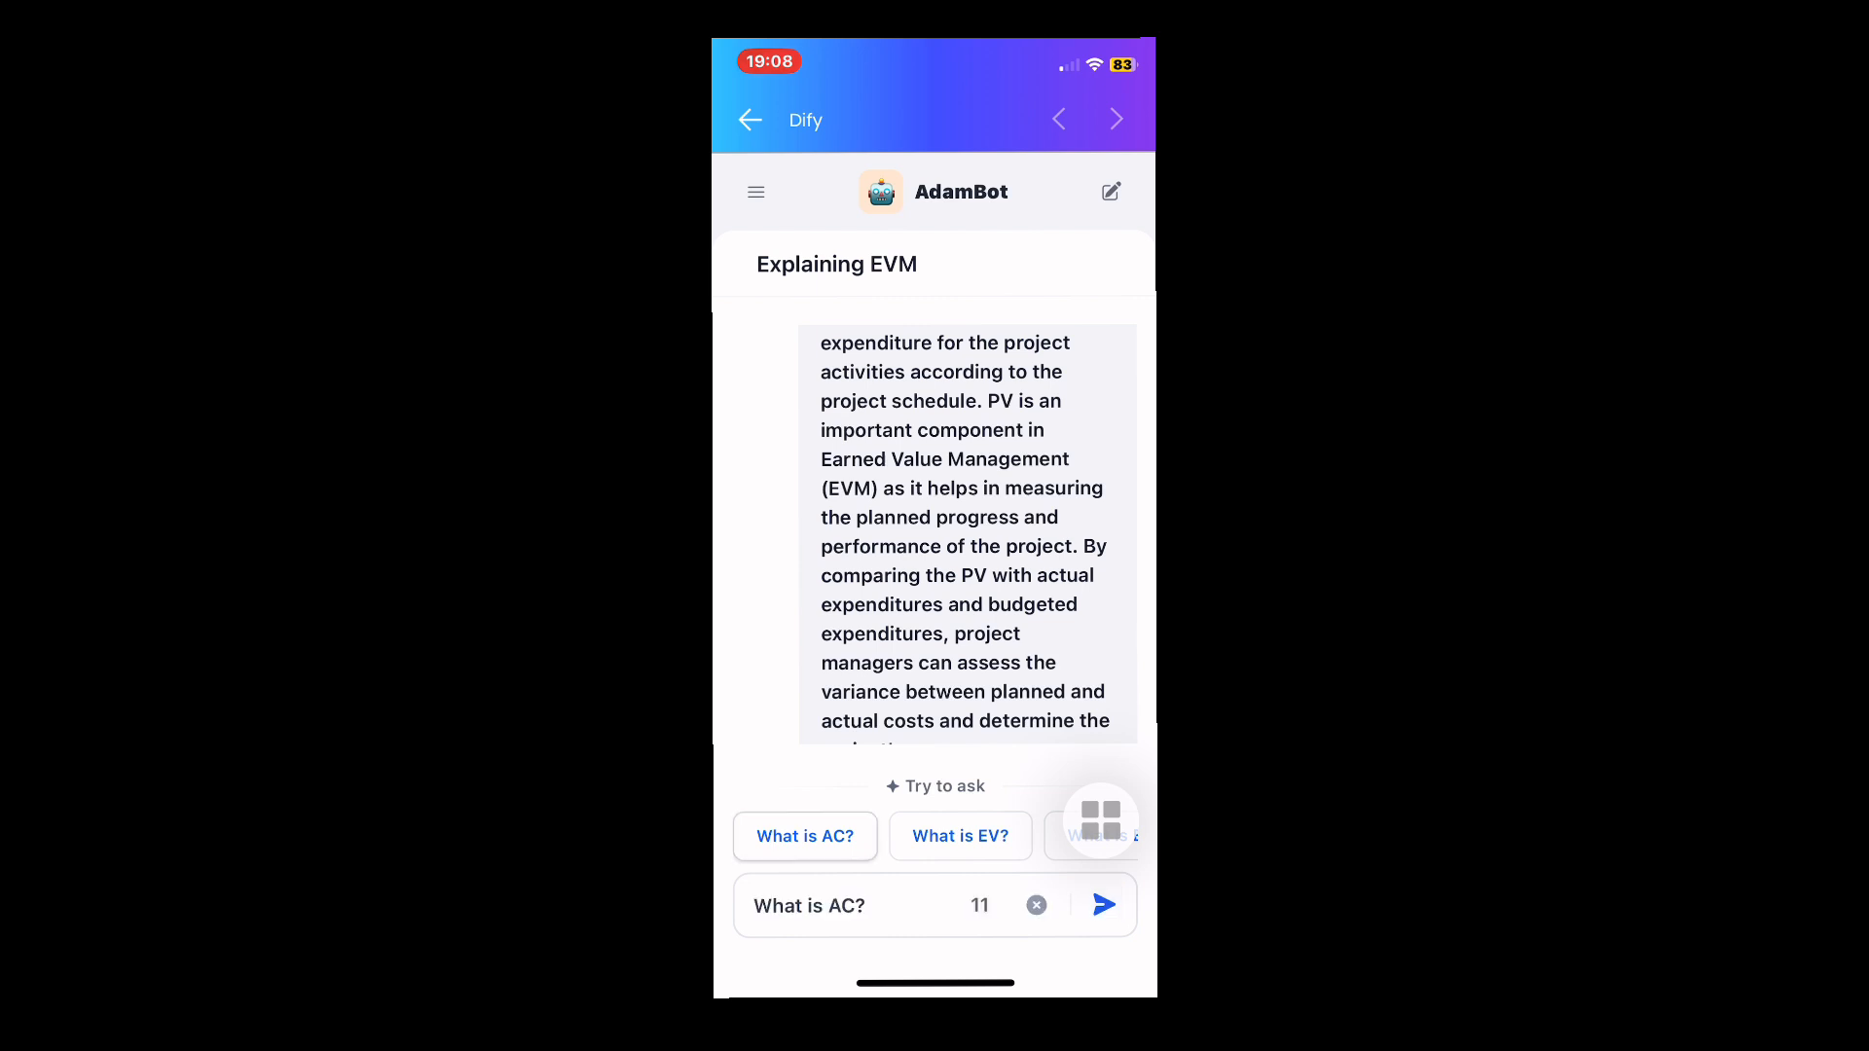
click(1099, 905)
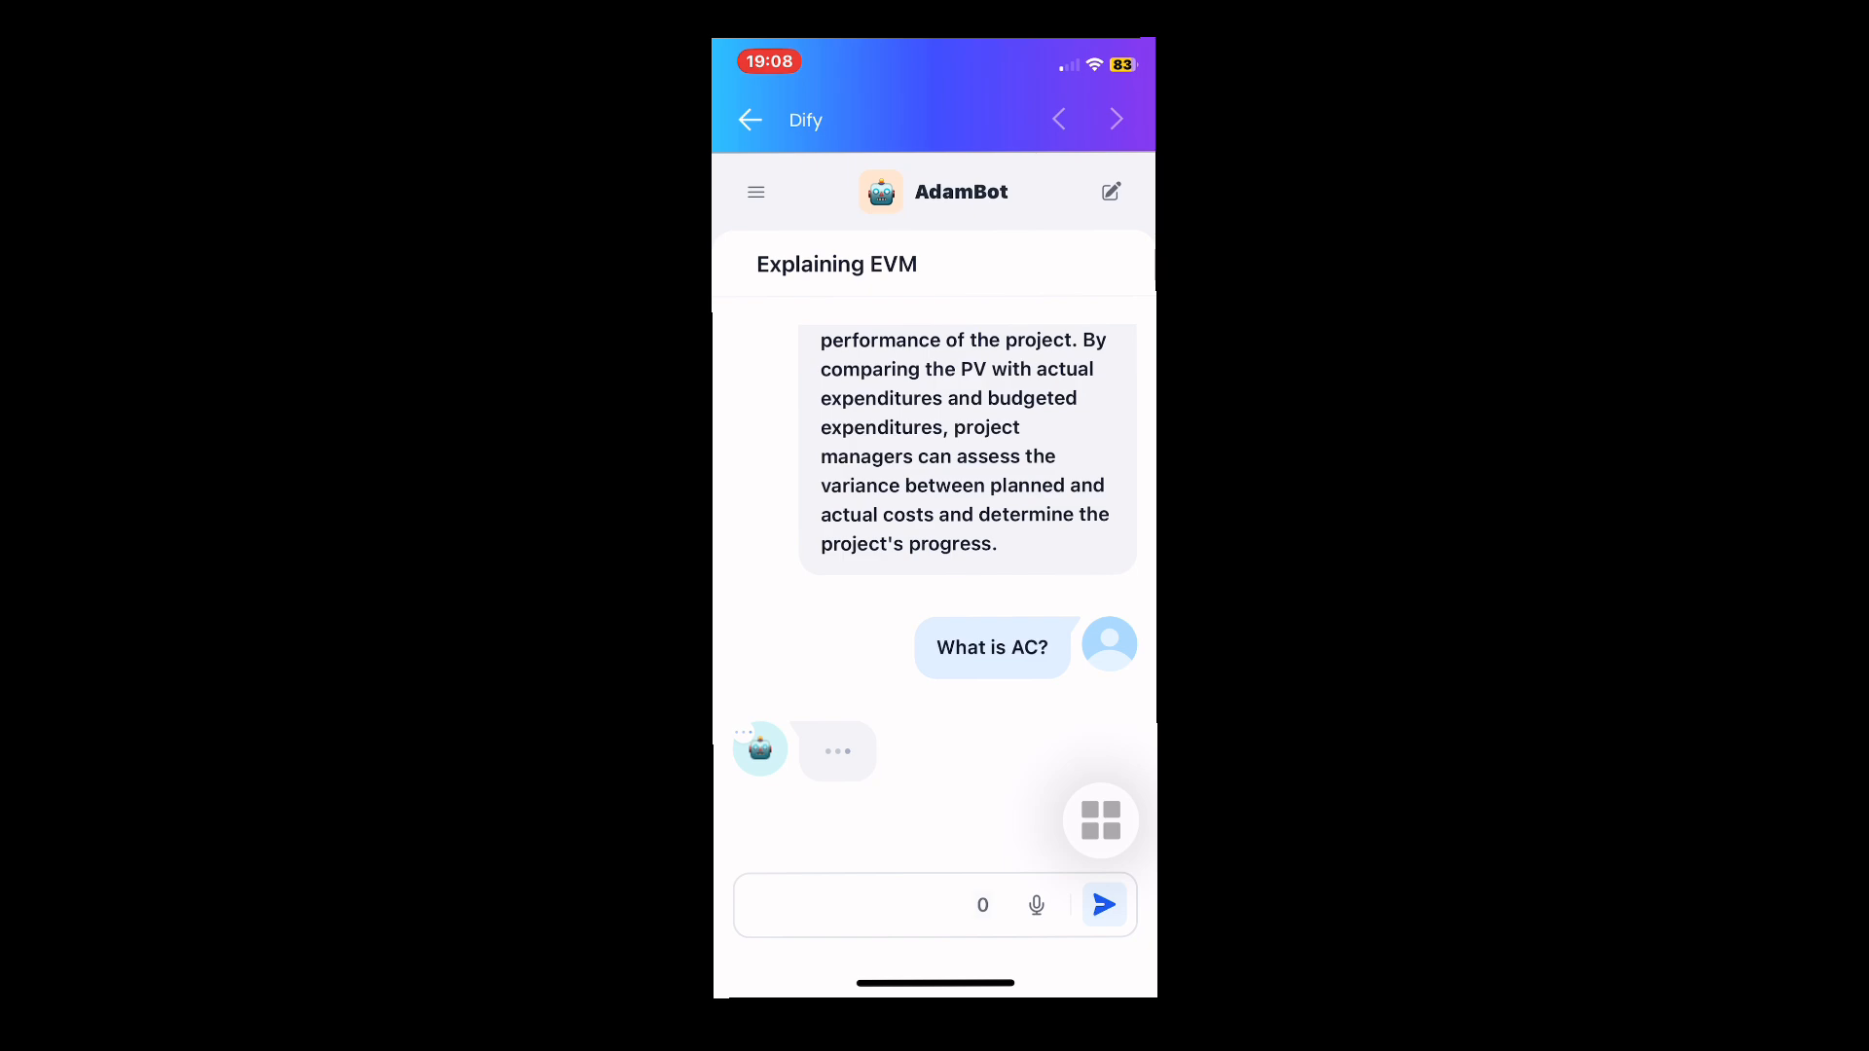